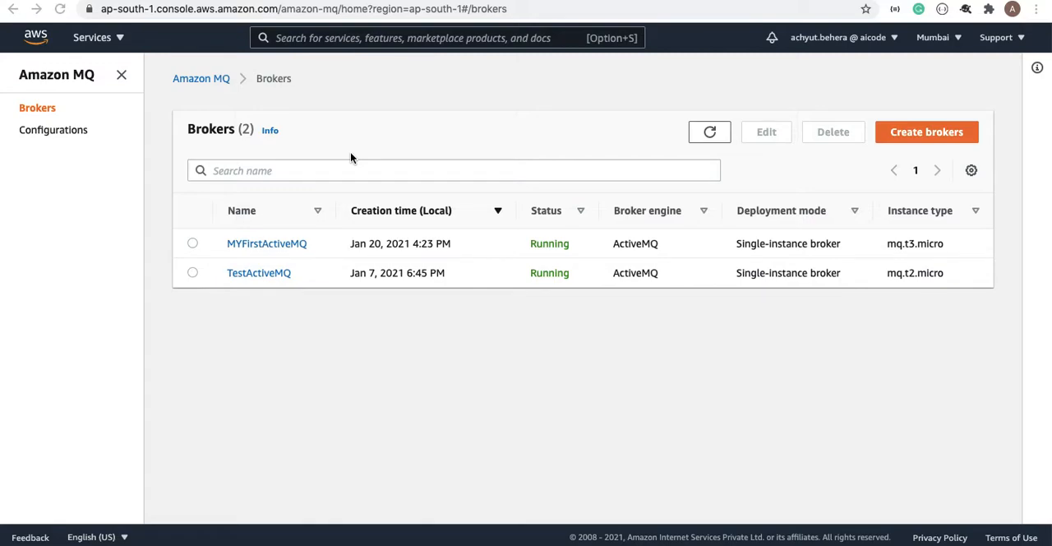
mouse_move(315, 231)
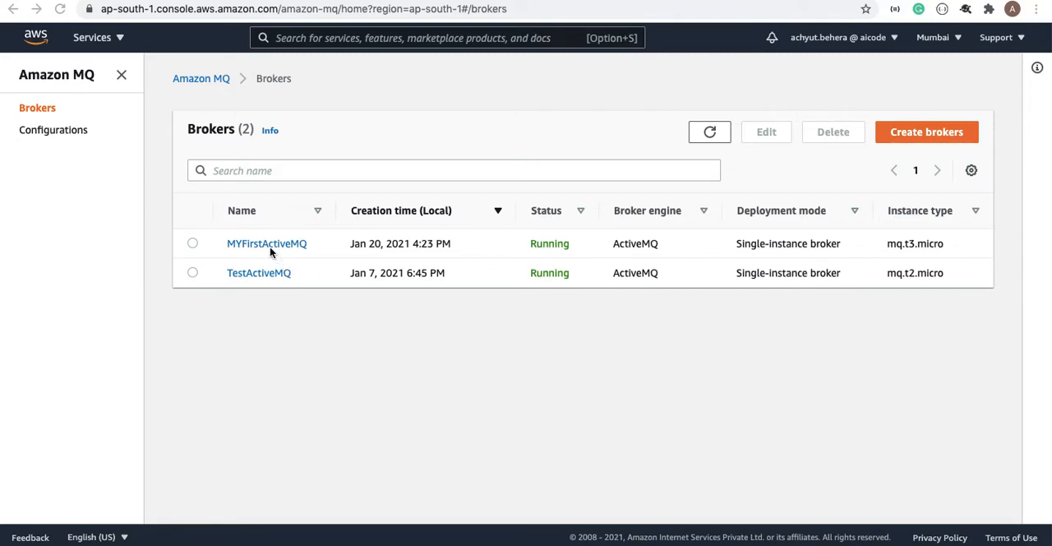
mouse_move(368, 111)
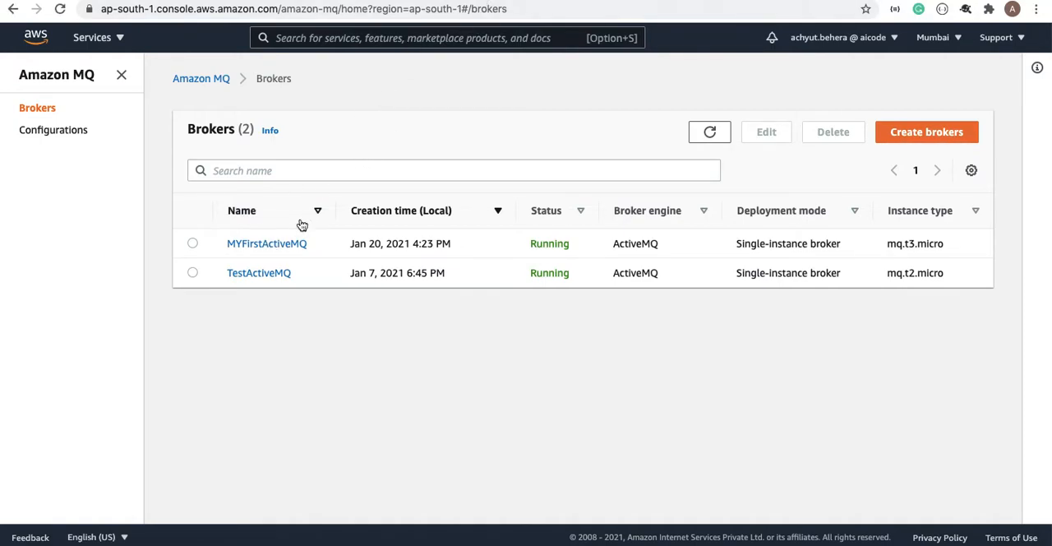
mouse_move(266, 244)
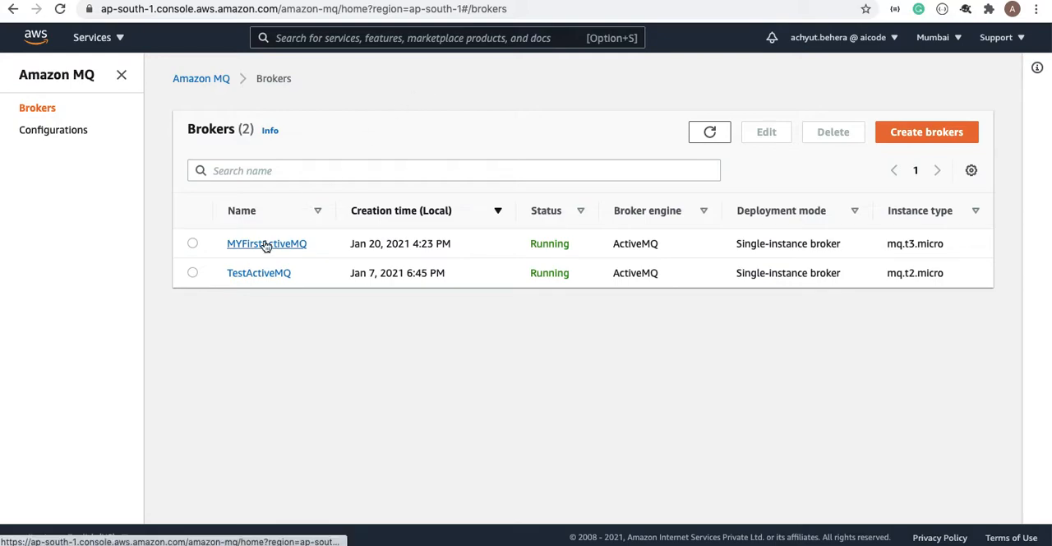
- Open the MYFirstActiveMQ broker details and scroll down to its Connections section
left_click(266, 243)
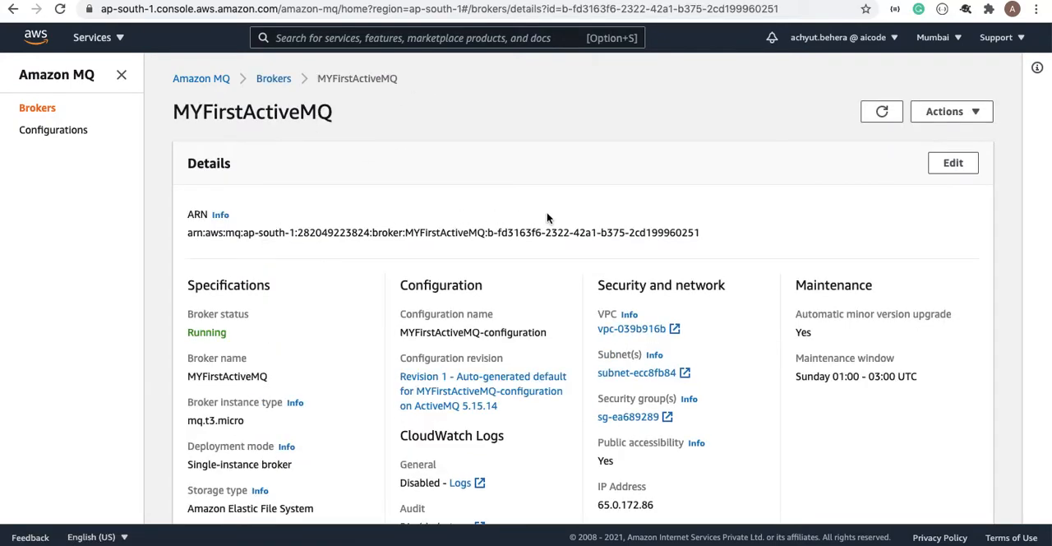
scroll("down", 3)
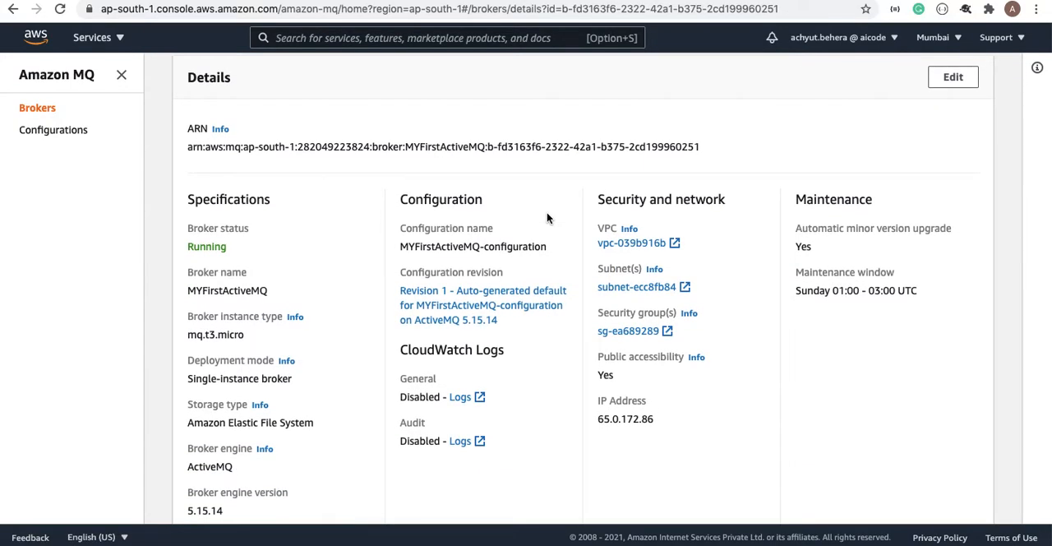
mouse_move(244, 320)
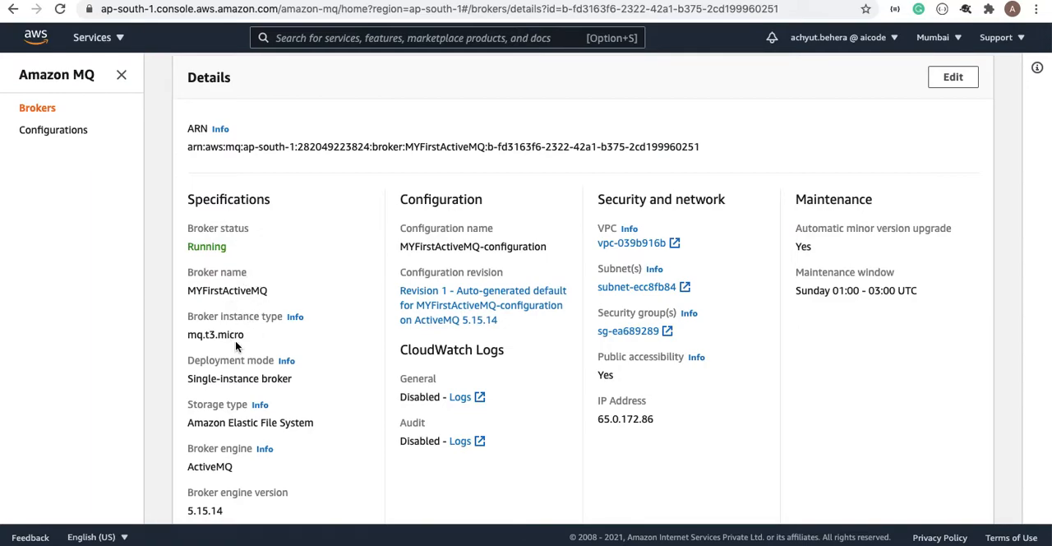
mouse_move(399, 389)
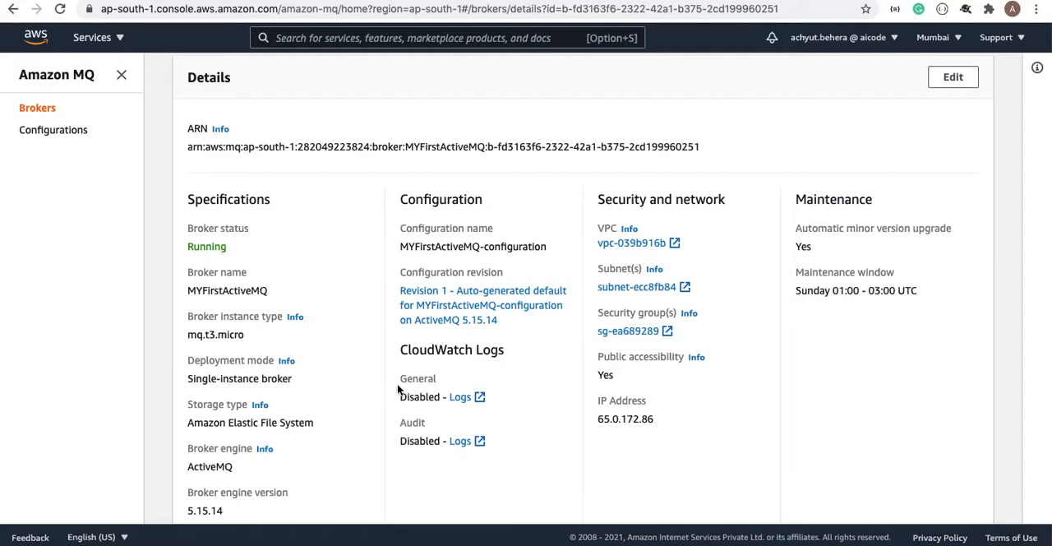
mouse_move(615, 343)
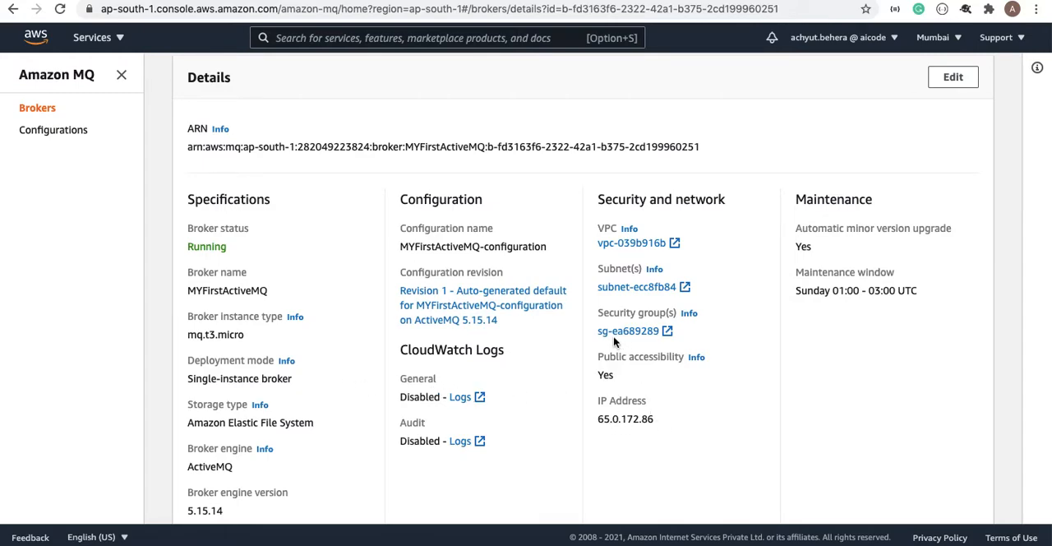
mouse_move(649, 286)
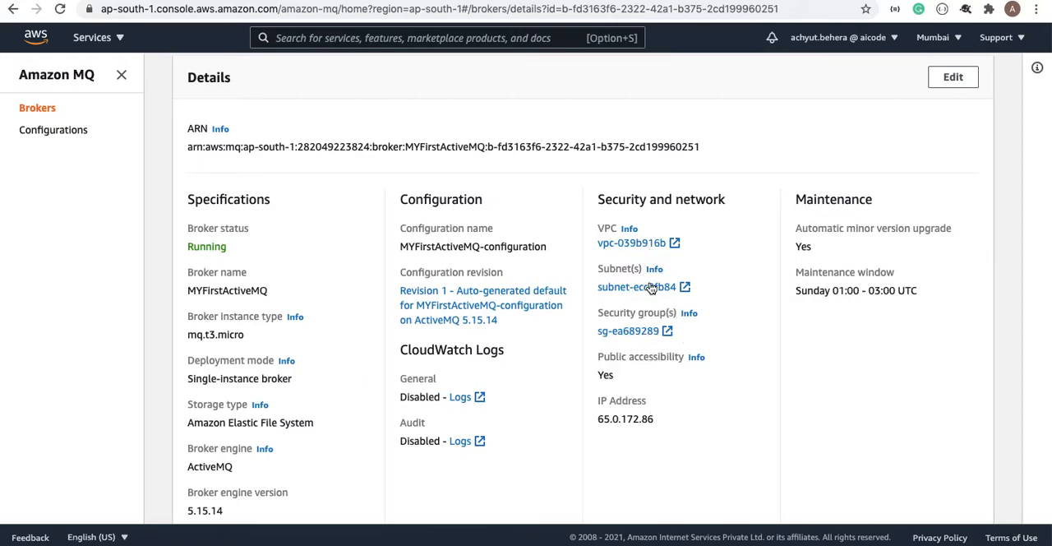
mouse_move(629, 330)
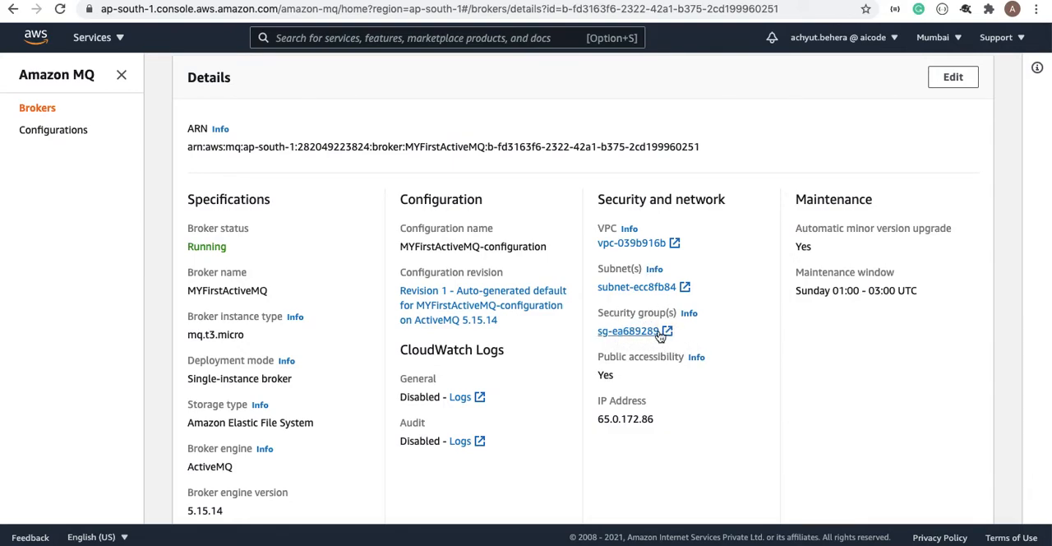
scroll("down", 3)
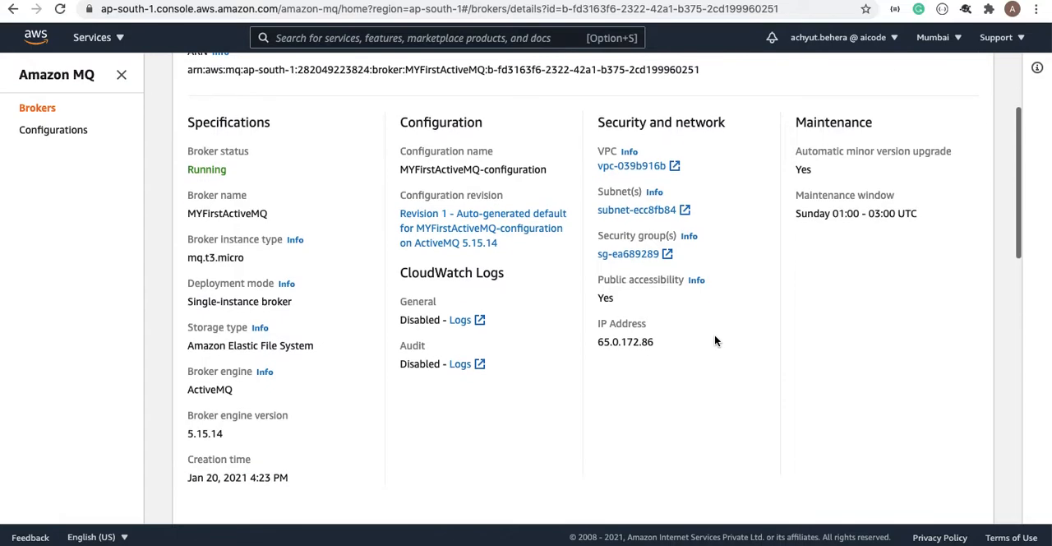
scroll("down", 3)
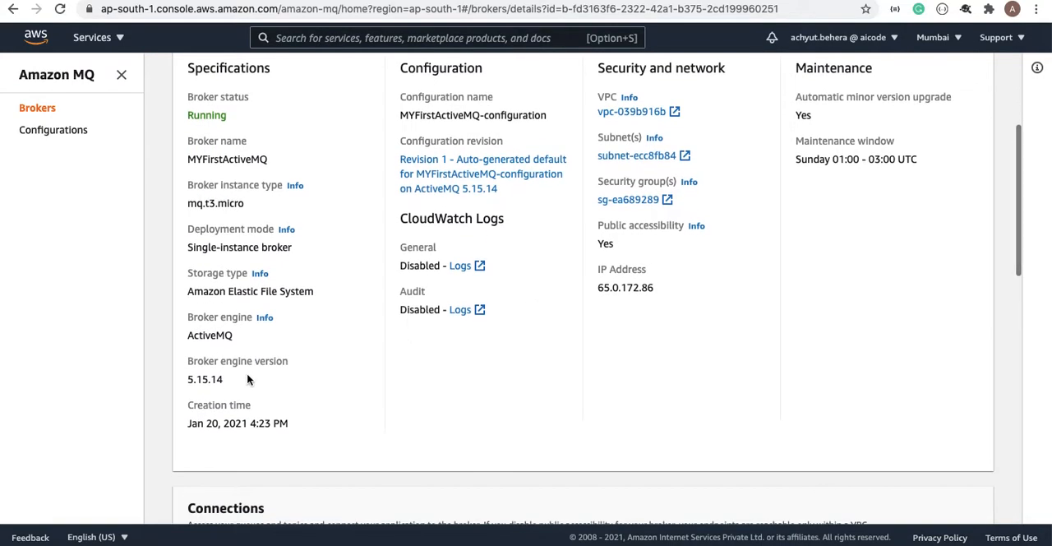
mouse_move(352, 395)
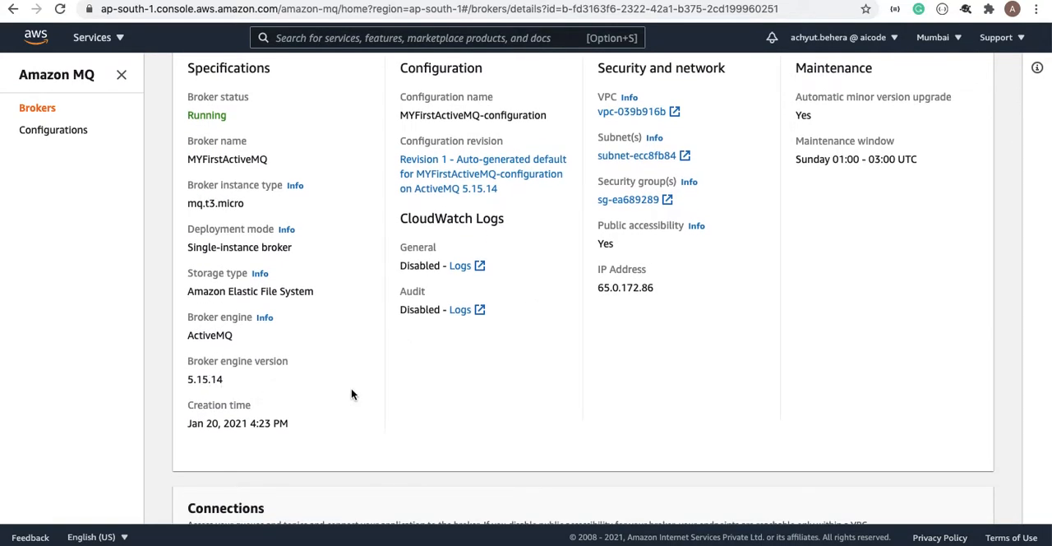
scroll("down", 3)
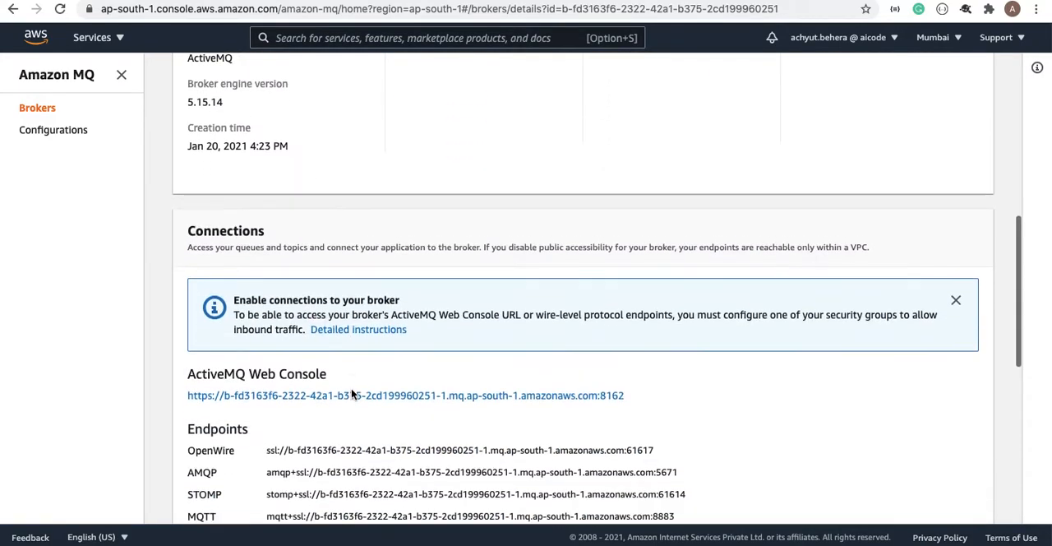
- Follow the ActiveMQ Web Console URL listed under the broker's Connections
scroll("down", 3)
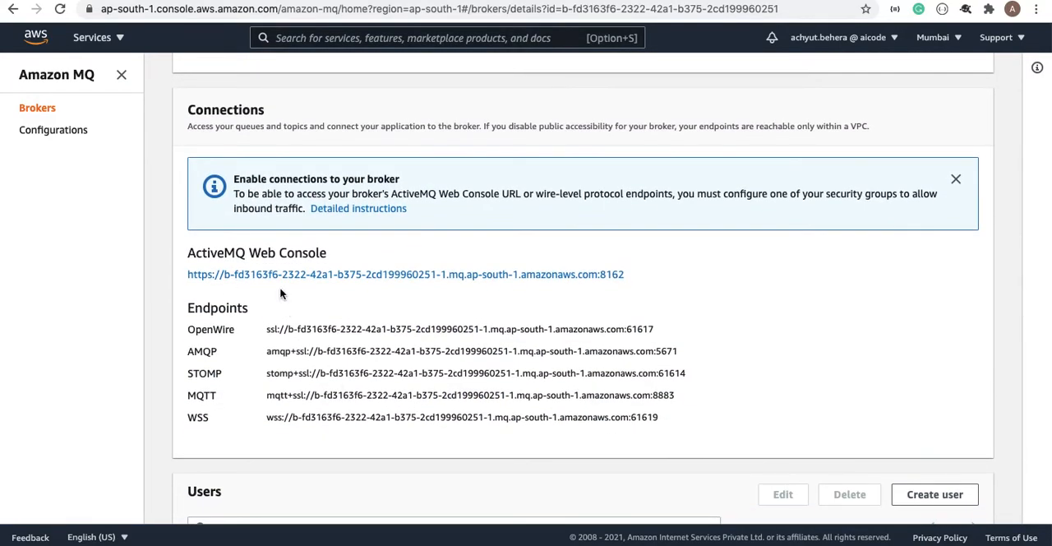
scroll("down", 3)
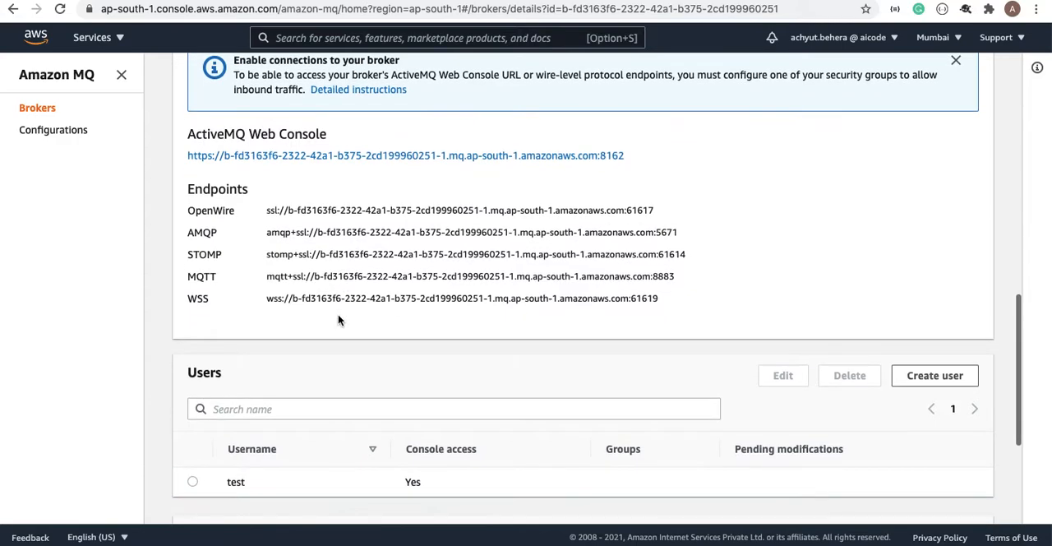
scroll("down", 3)
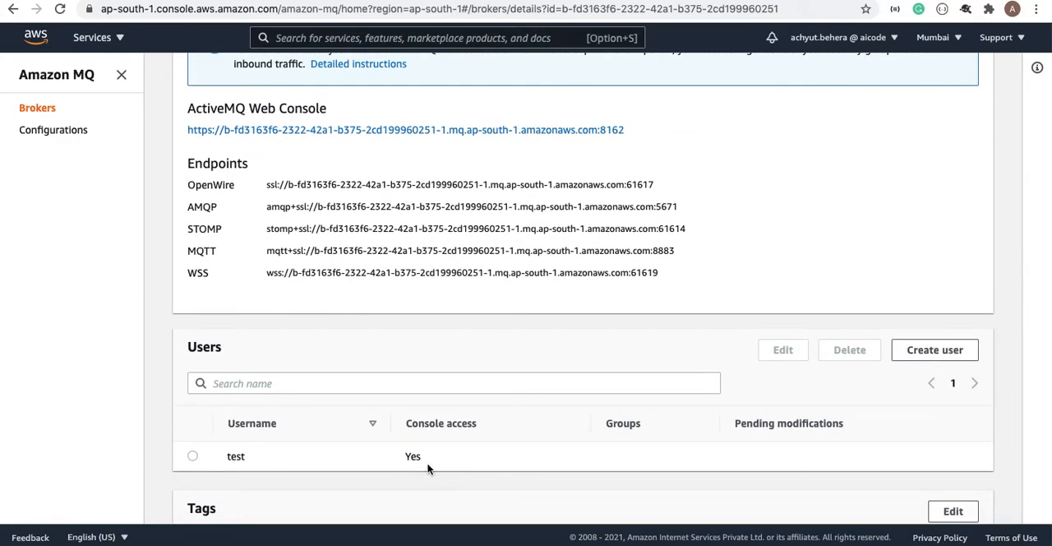
scroll("down", 3)
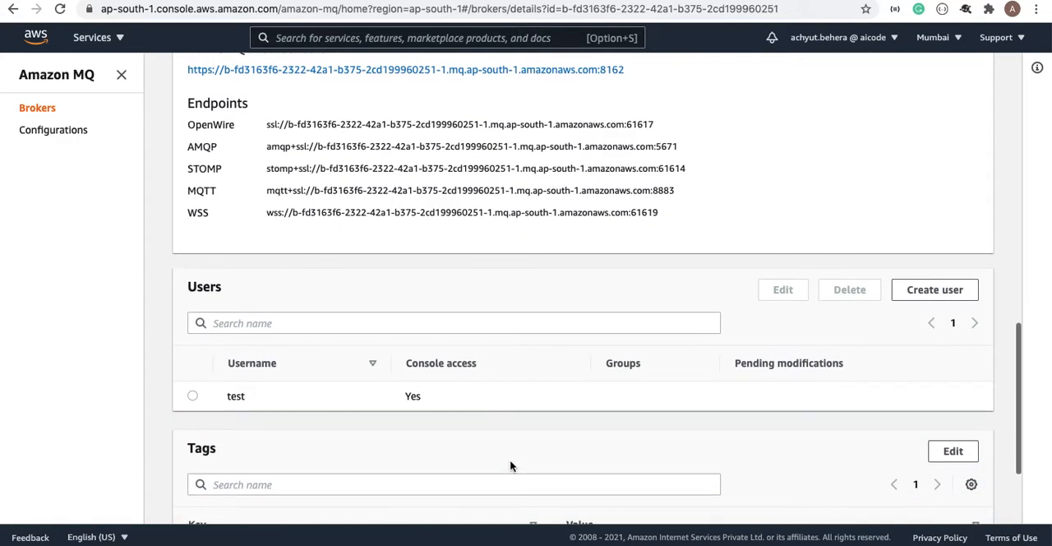
scroll("up", 3)
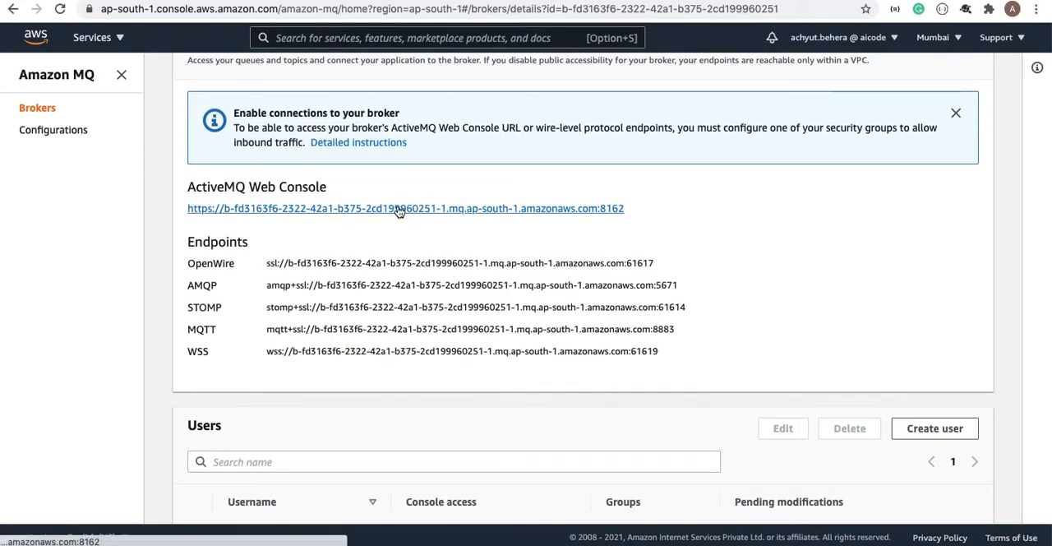
left_click(401, 207)
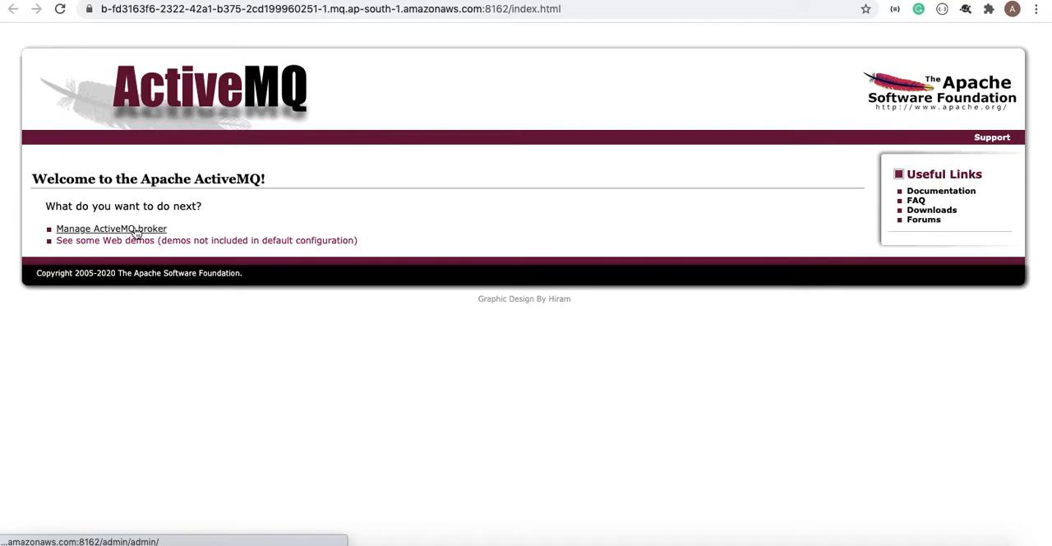
- Sign in to 'Manage ActiveMQ broker' with username 'test' and its password
left_click(111, 228)
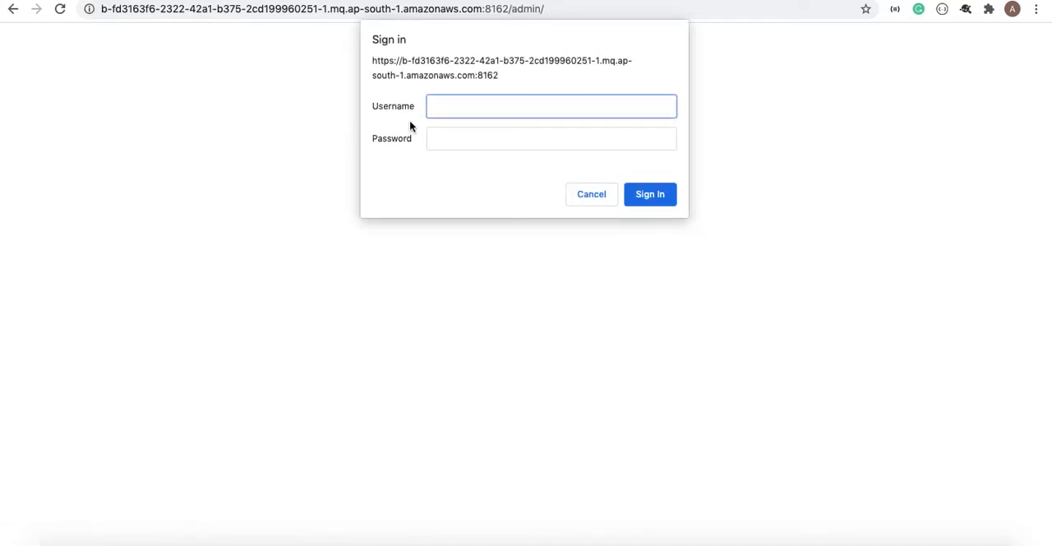
type("test")
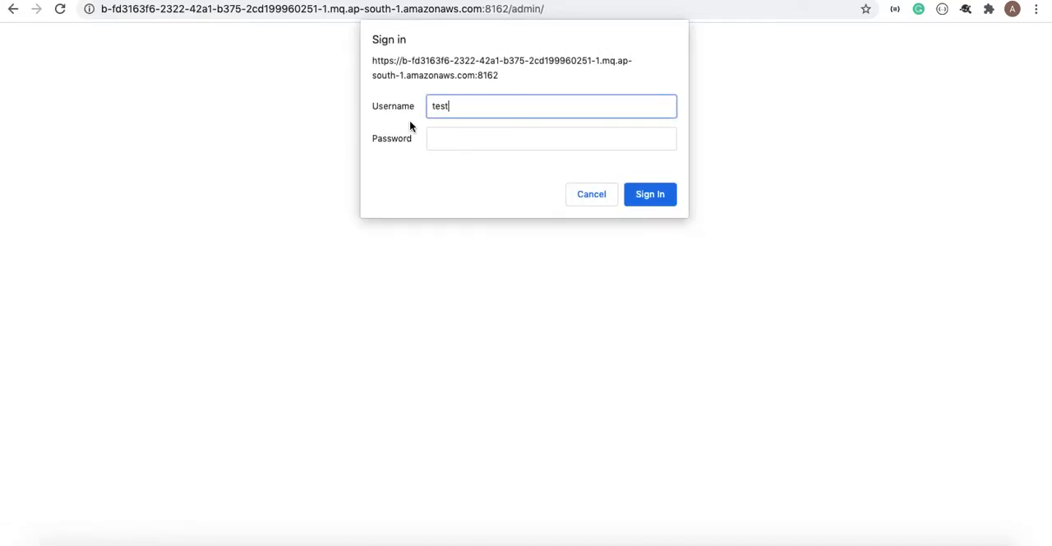
left_click(550, 138)
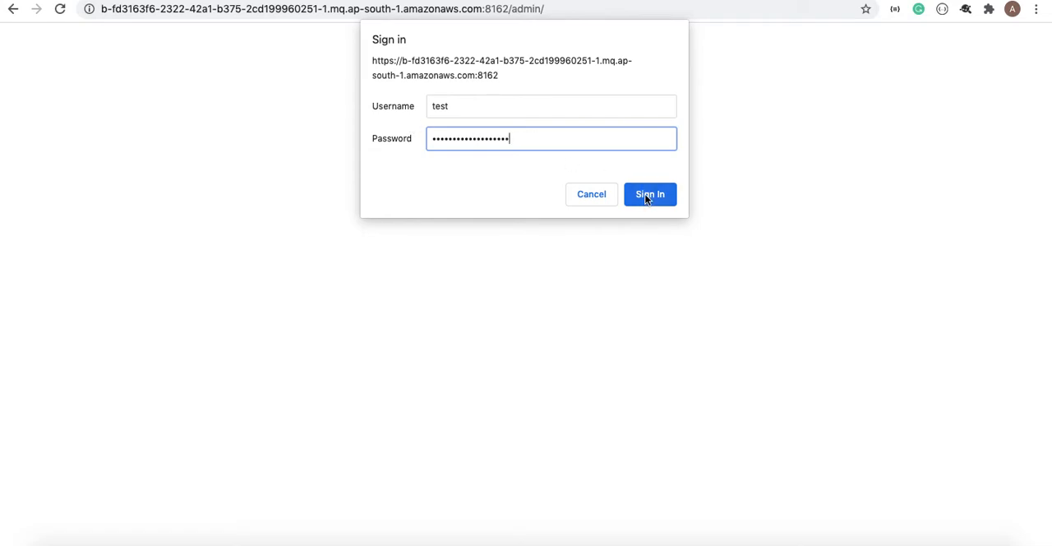
left_click(649, 194)
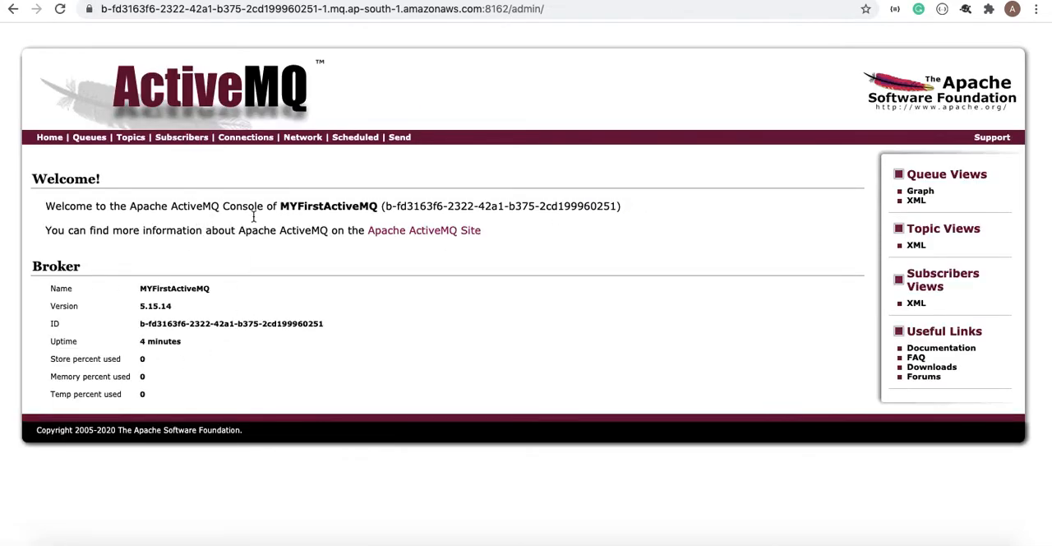
mouse_move(315, 310)
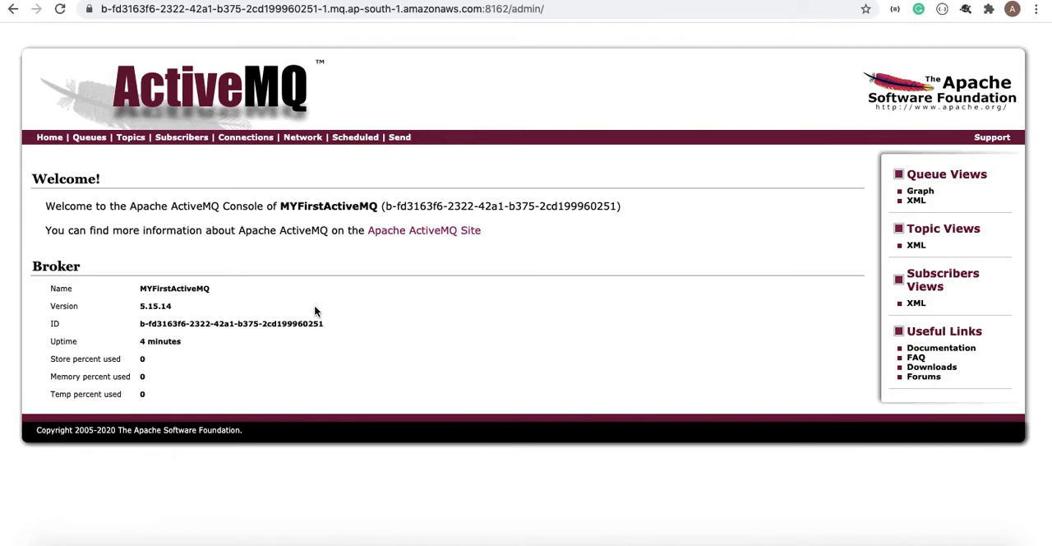
mouse_move(121, 207)
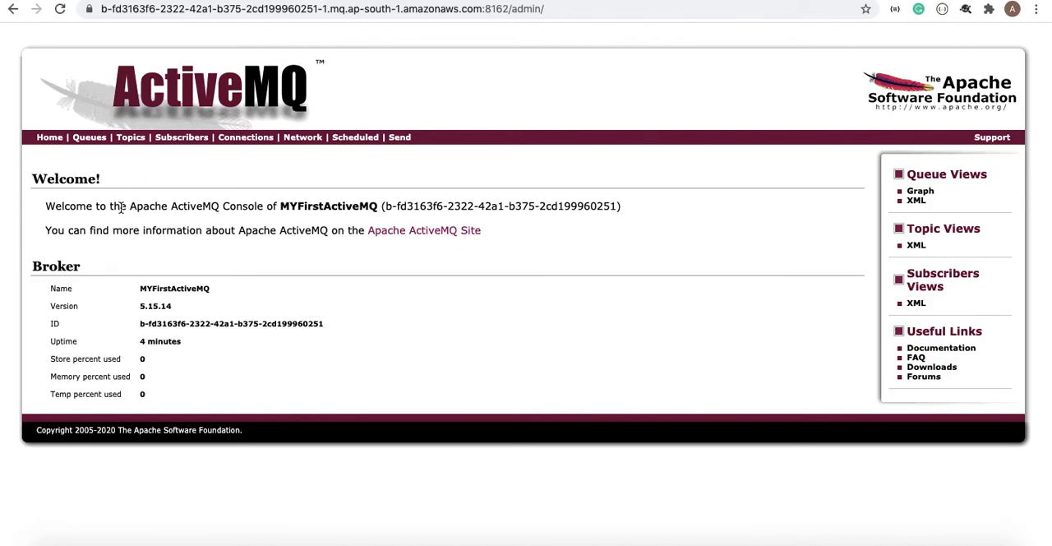